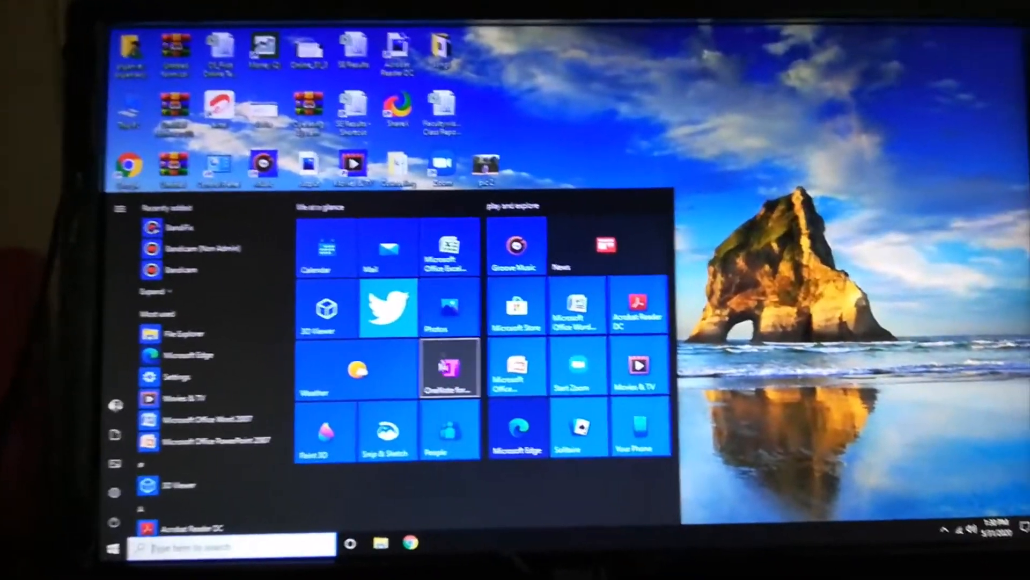
Launch OneNote from Start and reach its Settings list via the more-commands menu
click(450, 369)
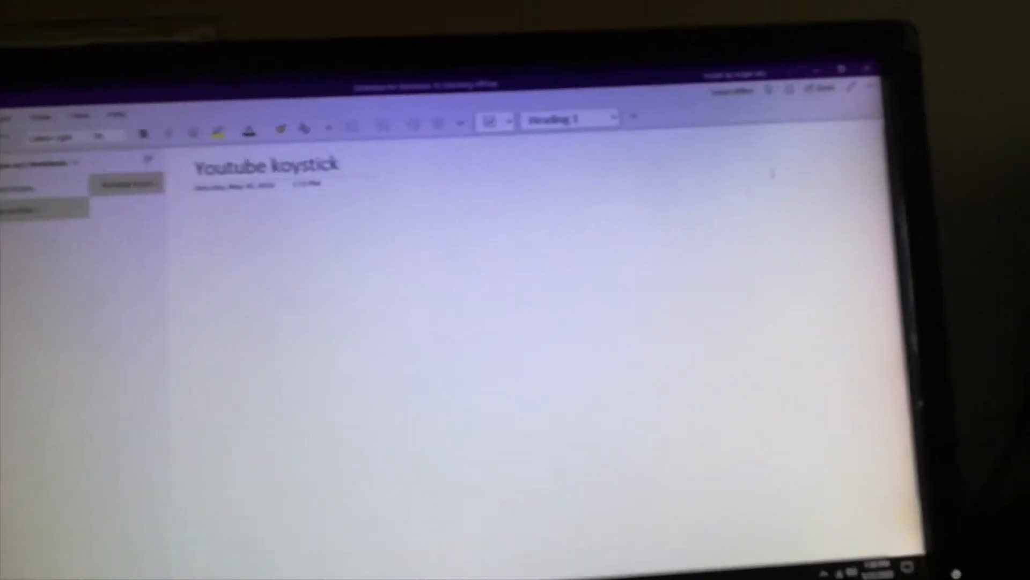
click(801, 91)
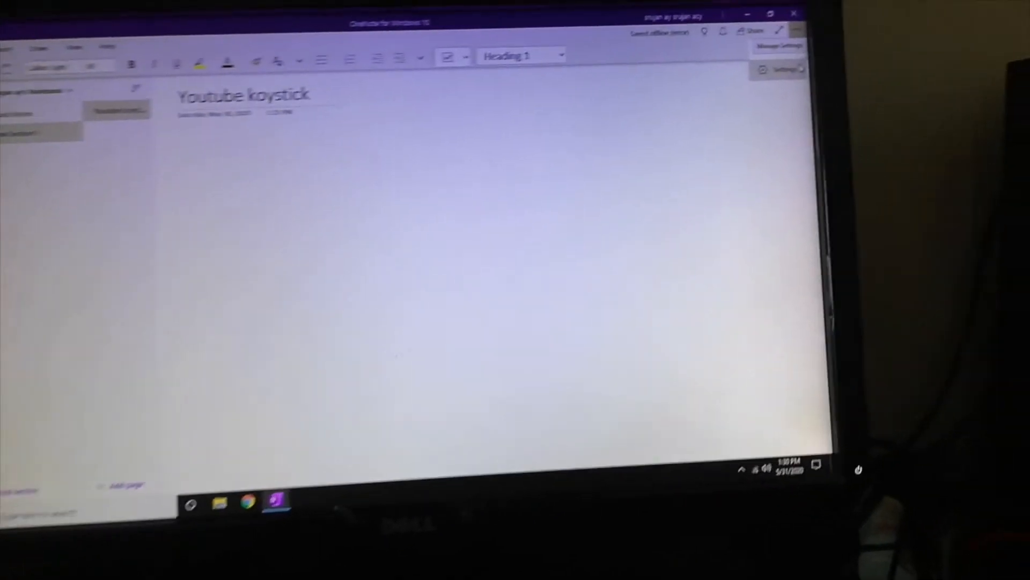
click(779, 69)
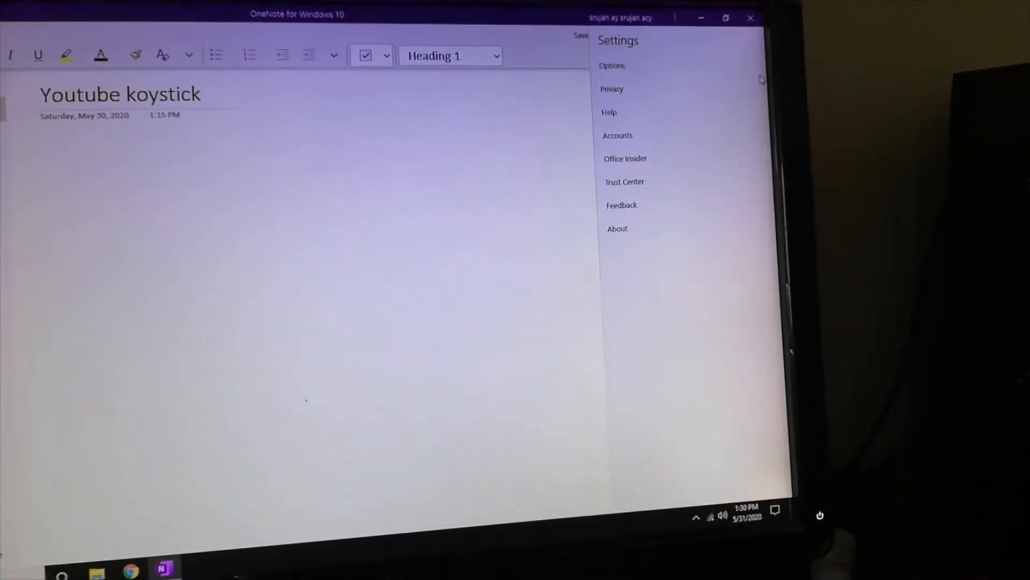
Show the Options page and expand the Color mode dropdown choices
click(611, 66)
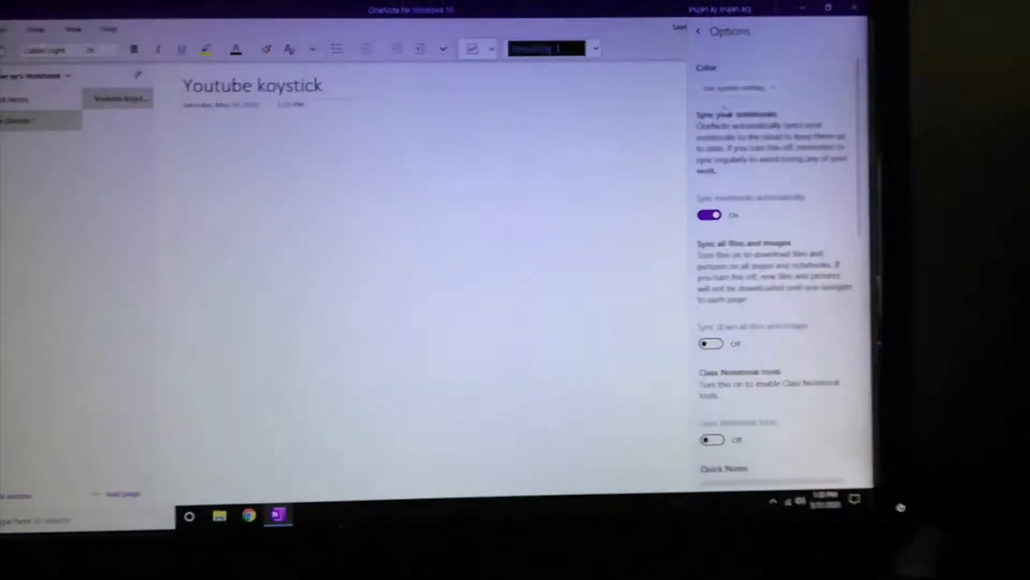
click(746, 87)
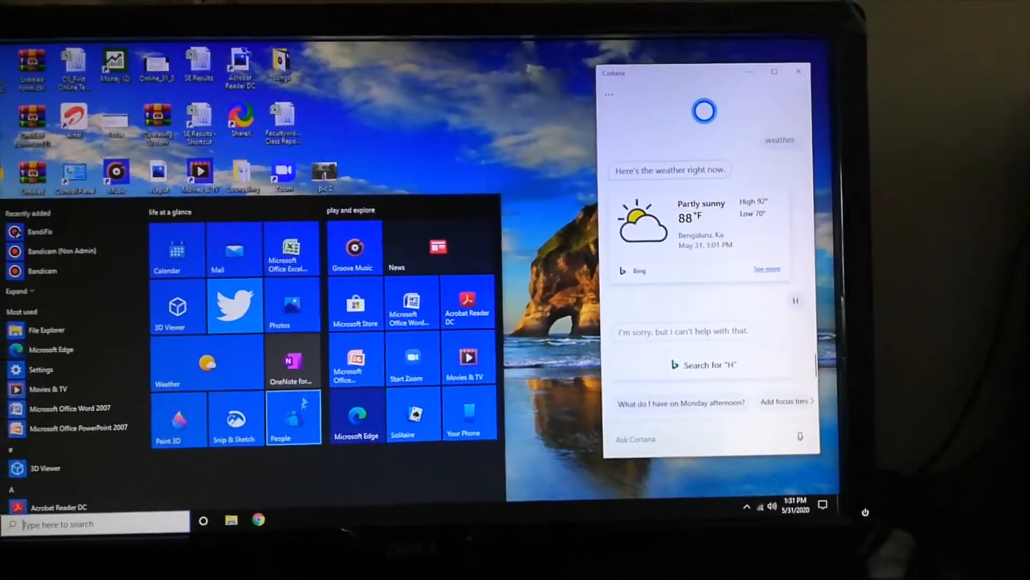
Launch the People app from Start so it sits beside Cortana's weather reply
click(292, 417)
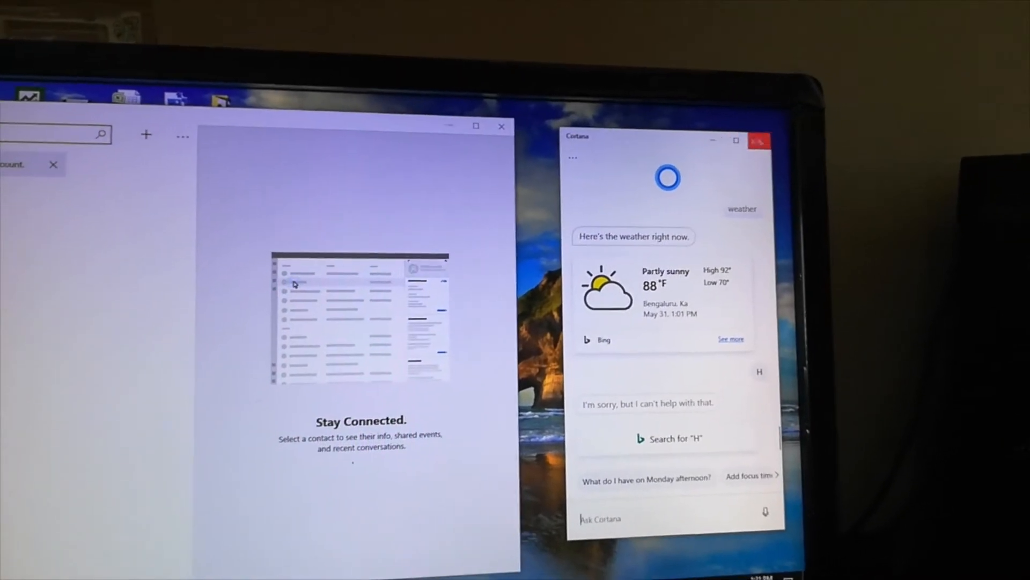
Close the Cortana window and then the People app, clearing the desktop
click(758, 140)
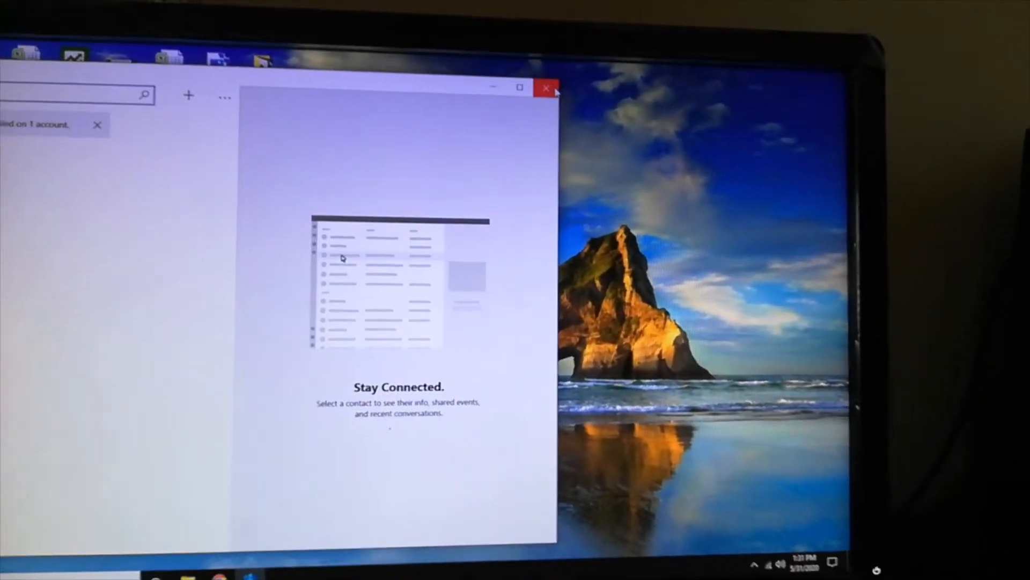
click(547, 87)
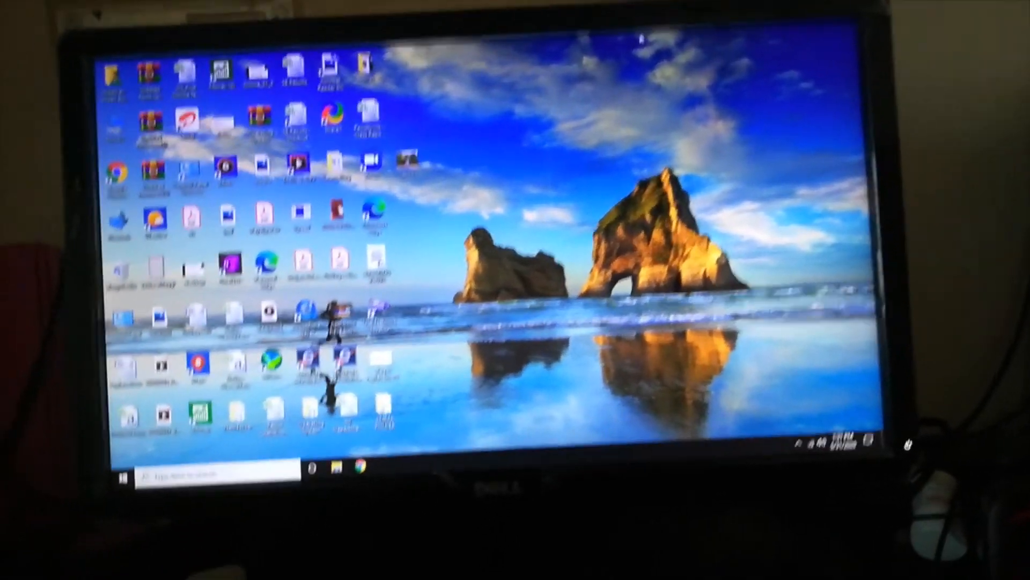